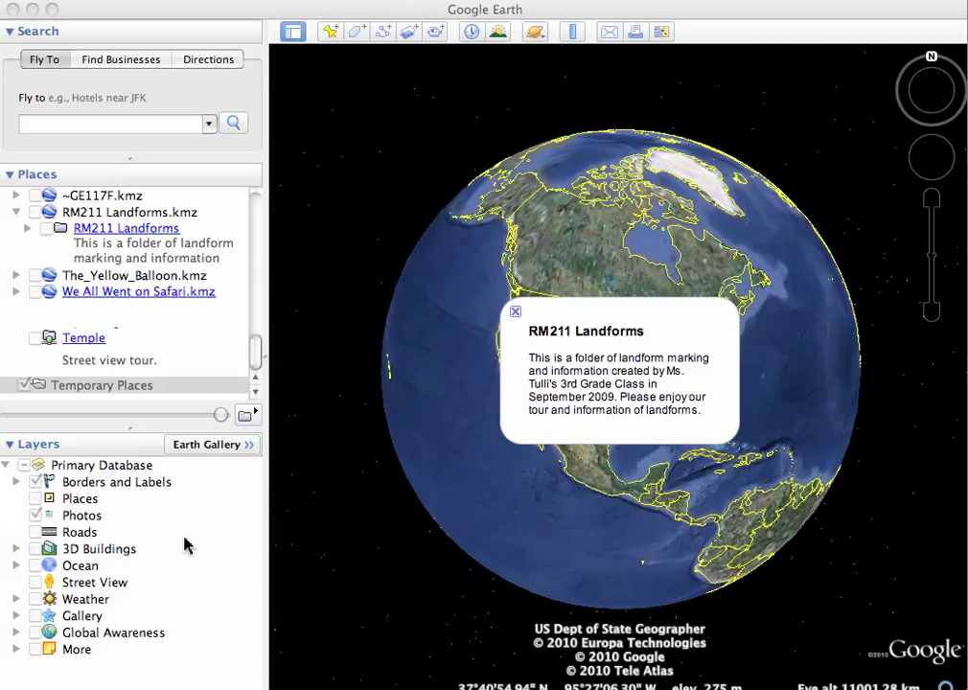
mouse_move(157, 487)
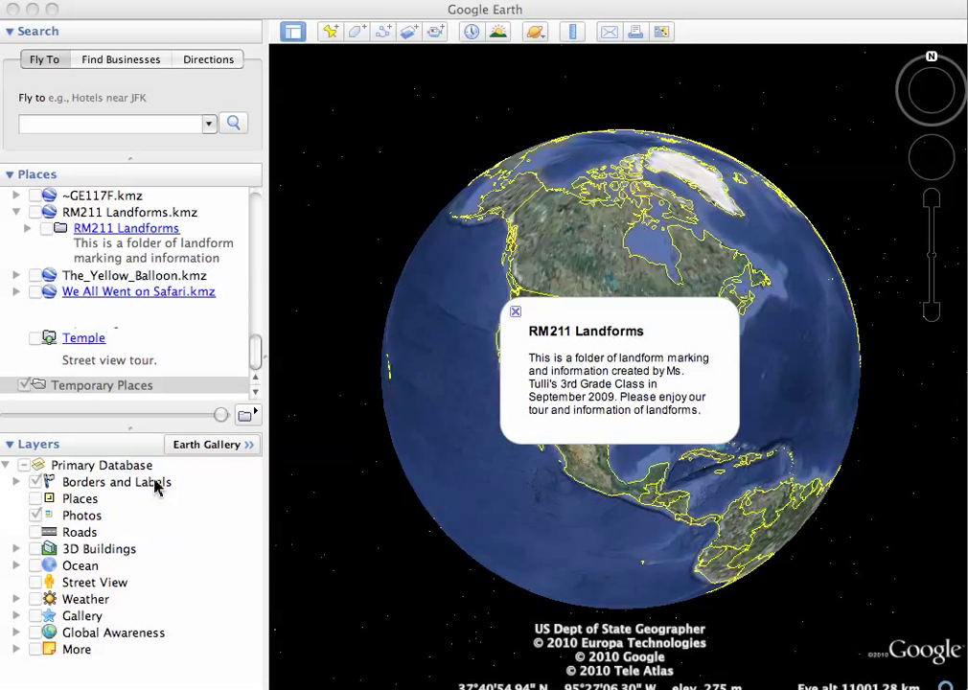
mouse_move(112, 257)
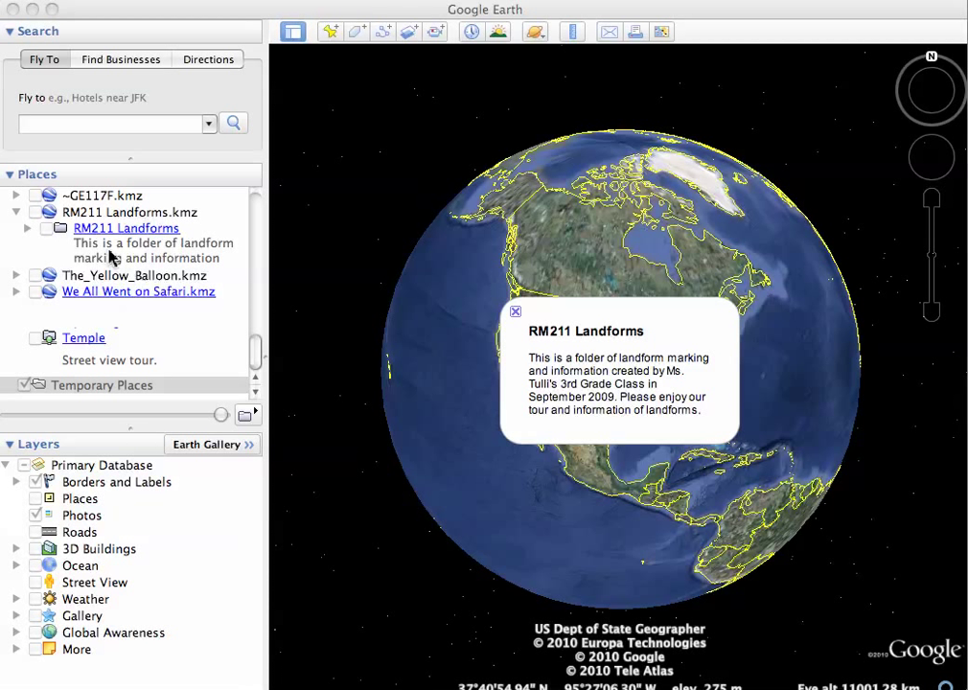
mouse_move(130, 23)
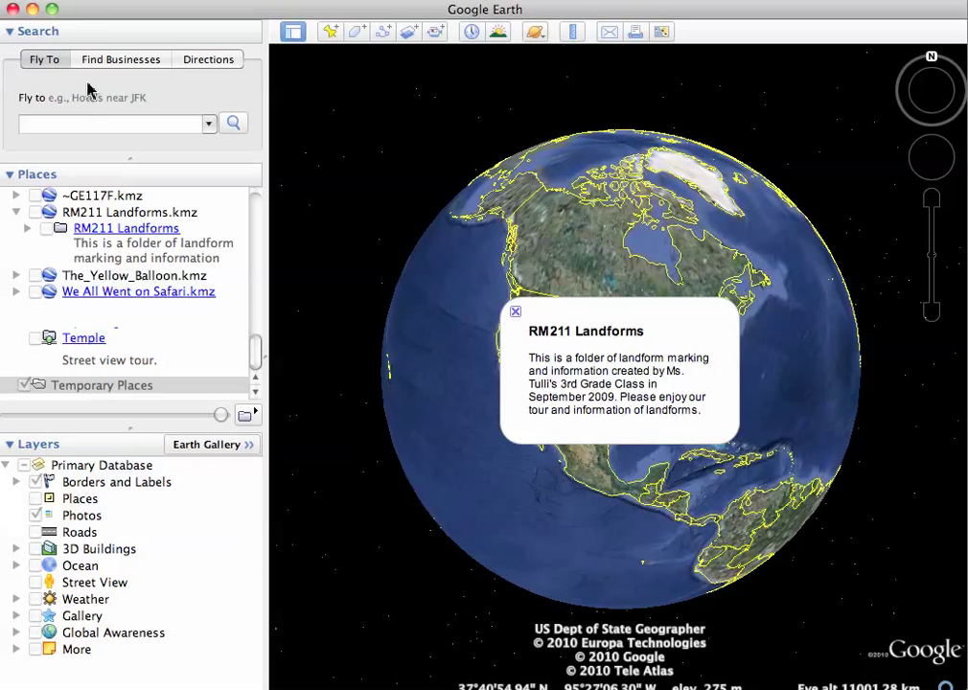
- Load 'U. S. Grant.kml' from the Downloads folder into Temporary Places
left_click(58, 8)
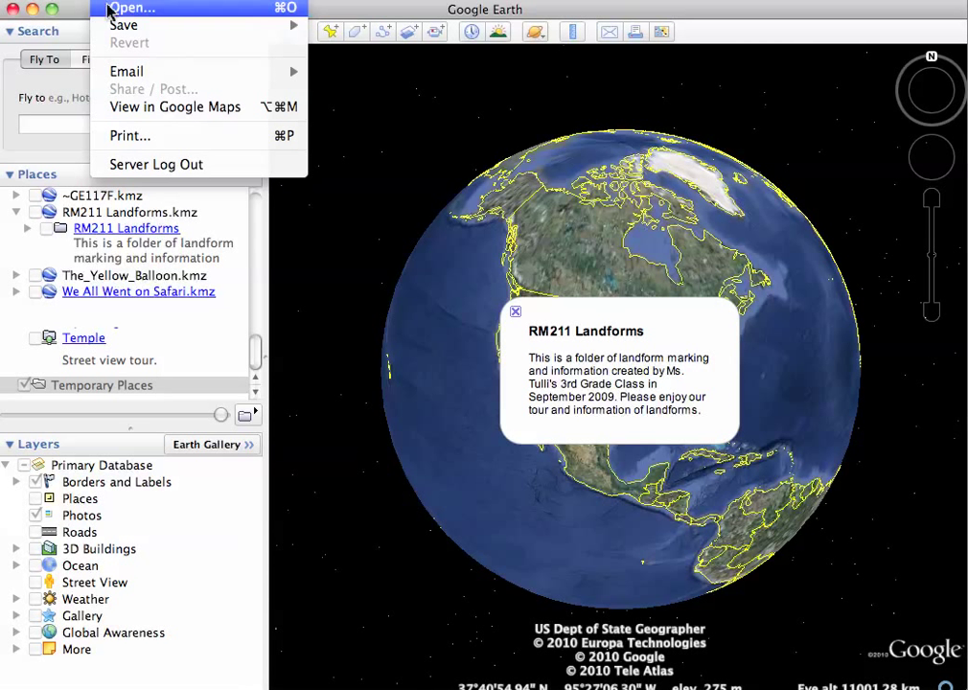
left_click(130, 8)
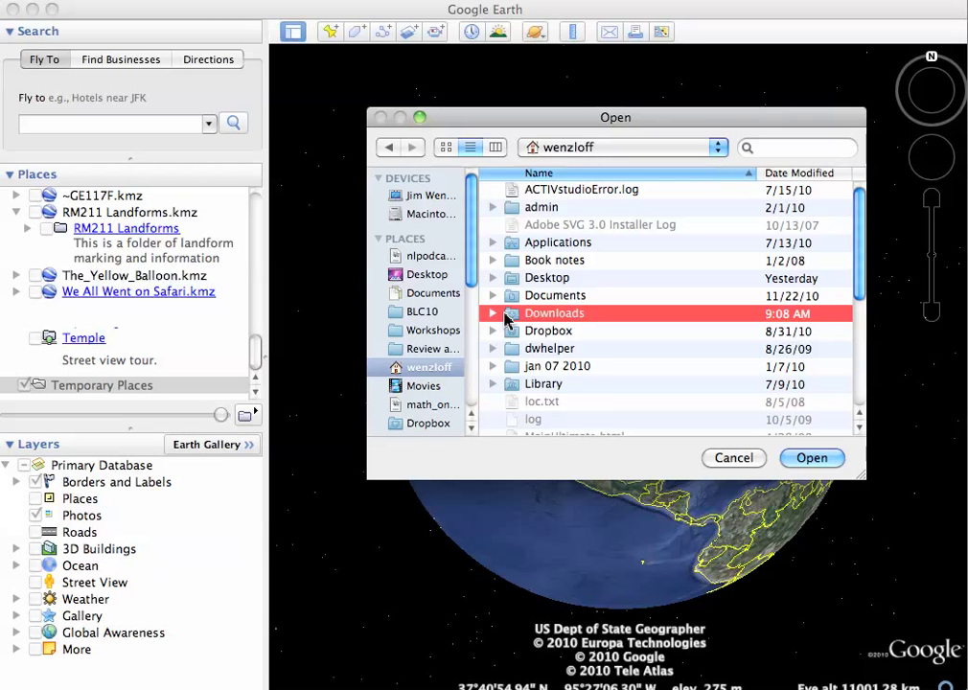
double_click(554, 315)
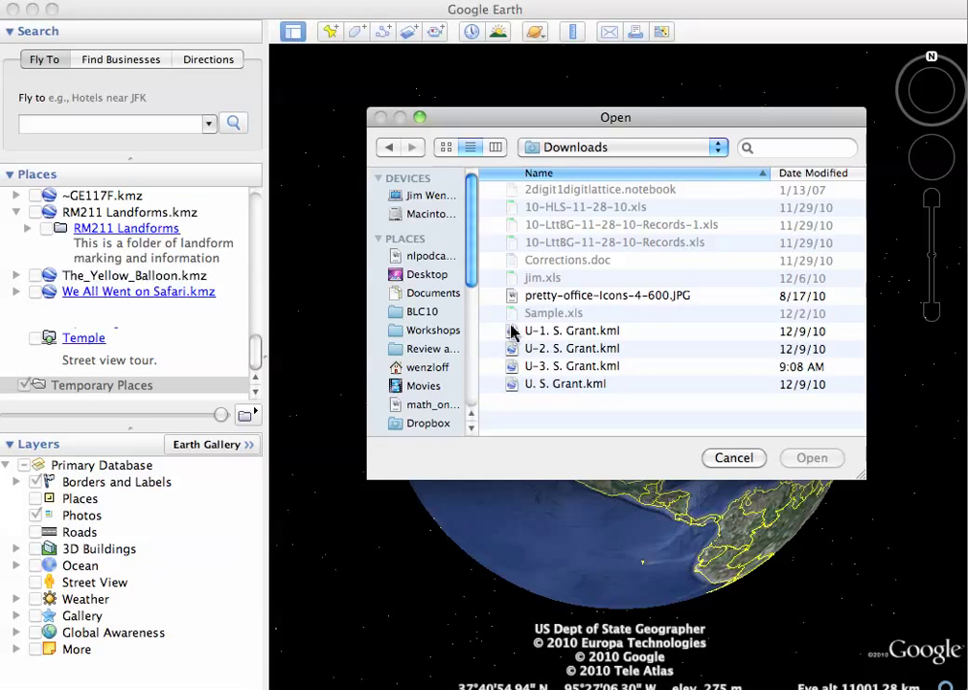
left_click(565, 383)
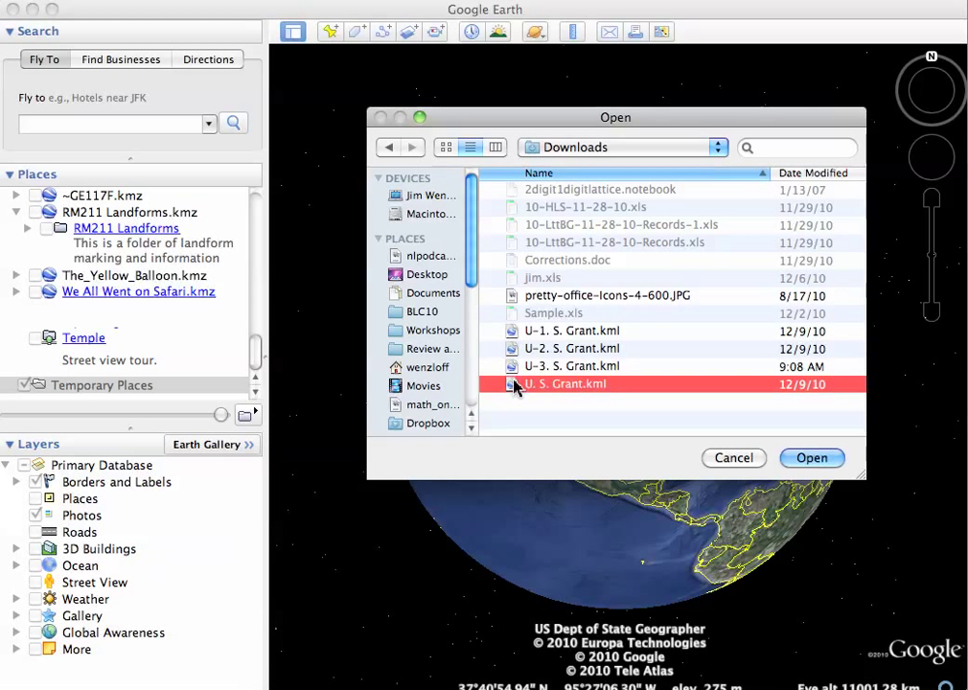
left_click(811, 456)
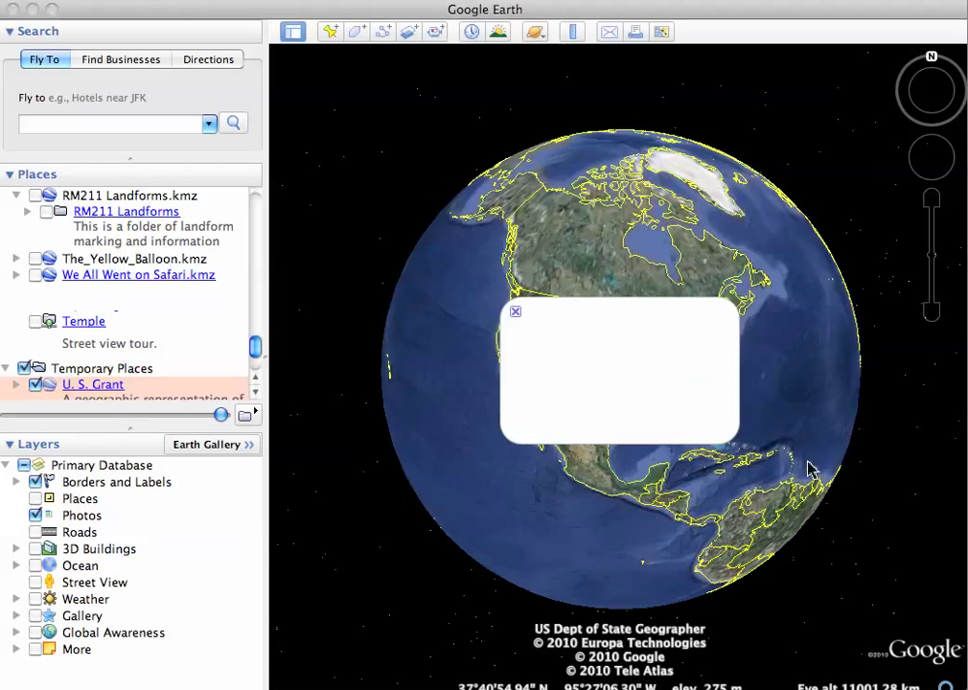
- Dismiss the empty balloon and expand the U.S. Grant folder to list West Point through Grant Statue
left_click(516, 311)
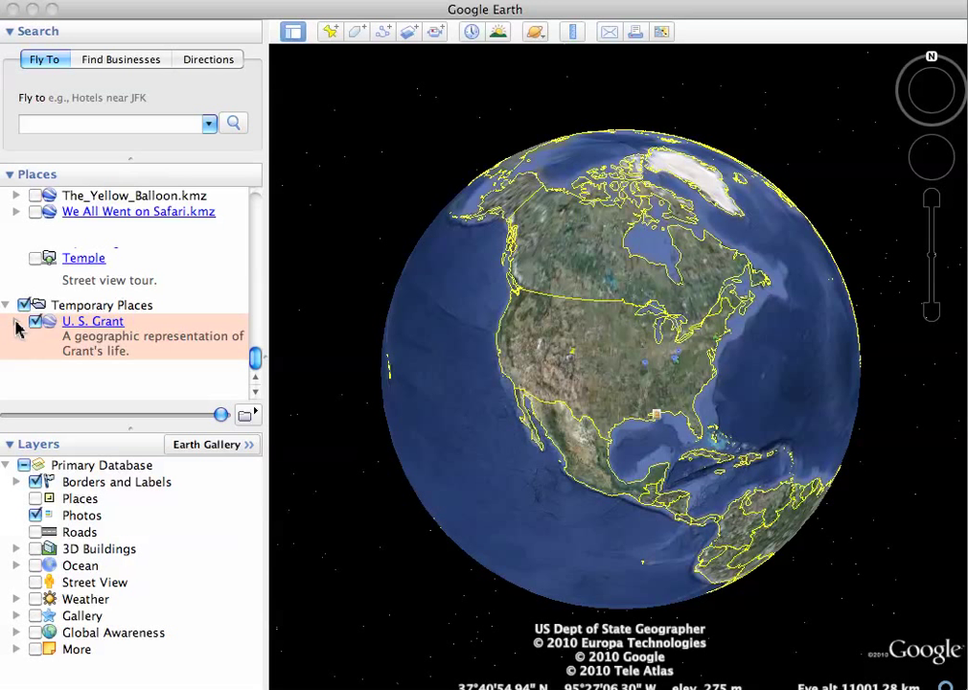
left_click(16, 322)
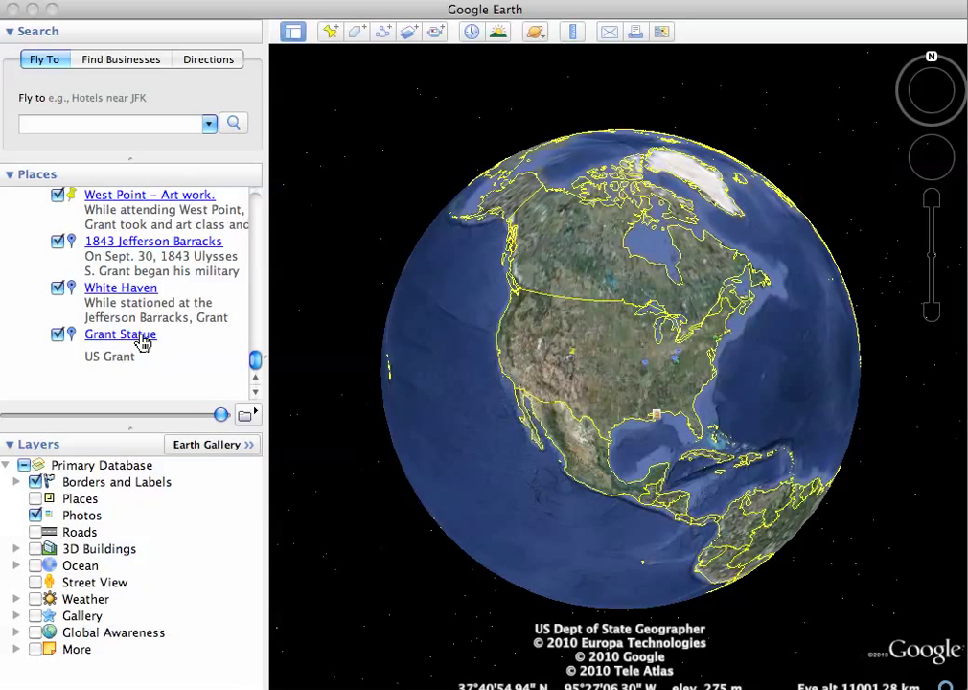
- View the Grant Statue, White Haven and 1843 Jefferson Barracks placemark balloons in turn
left_click(119, 334)
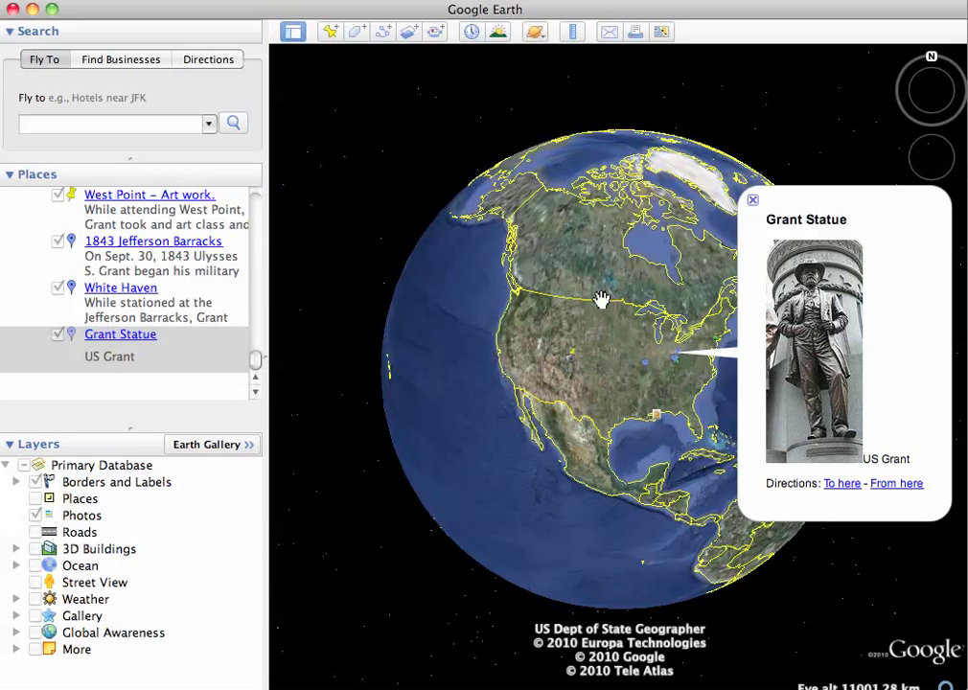
left_click(118, 287)
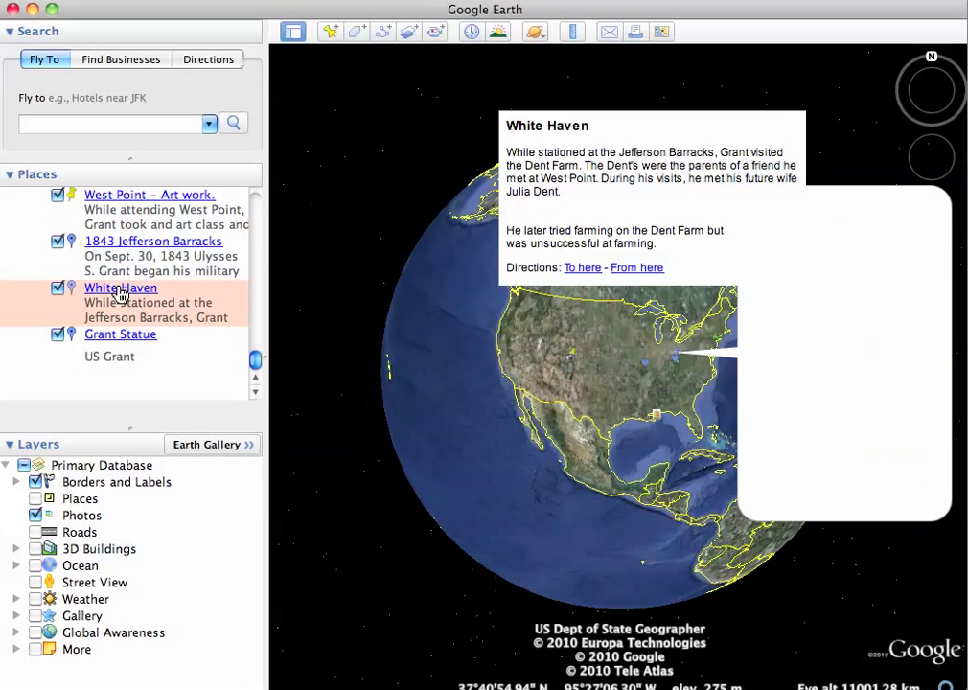
left_click(154, 242)
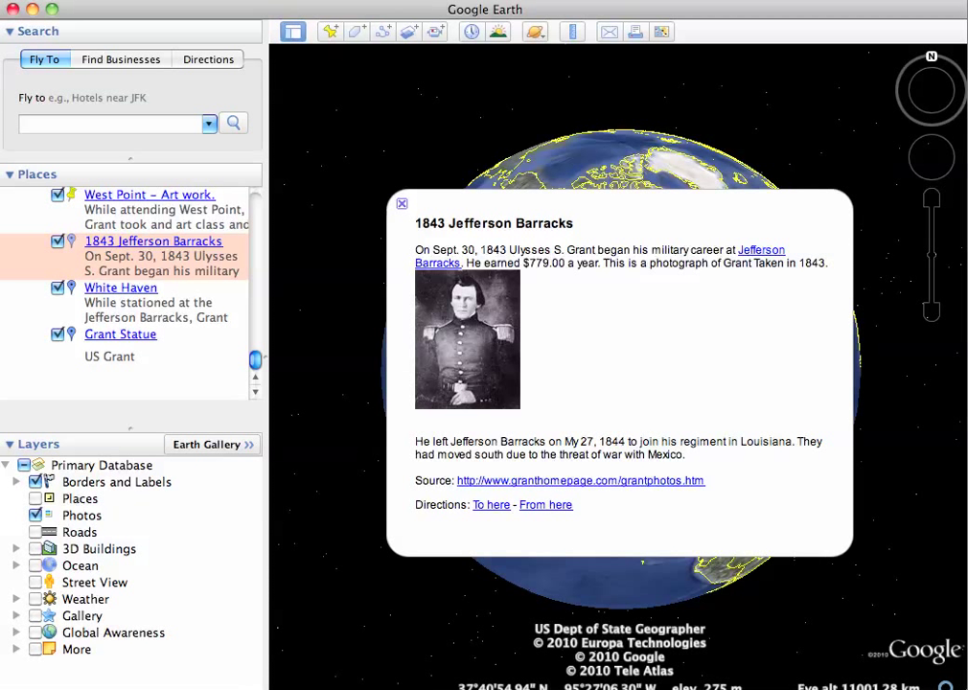
mouse_move(500, 483)
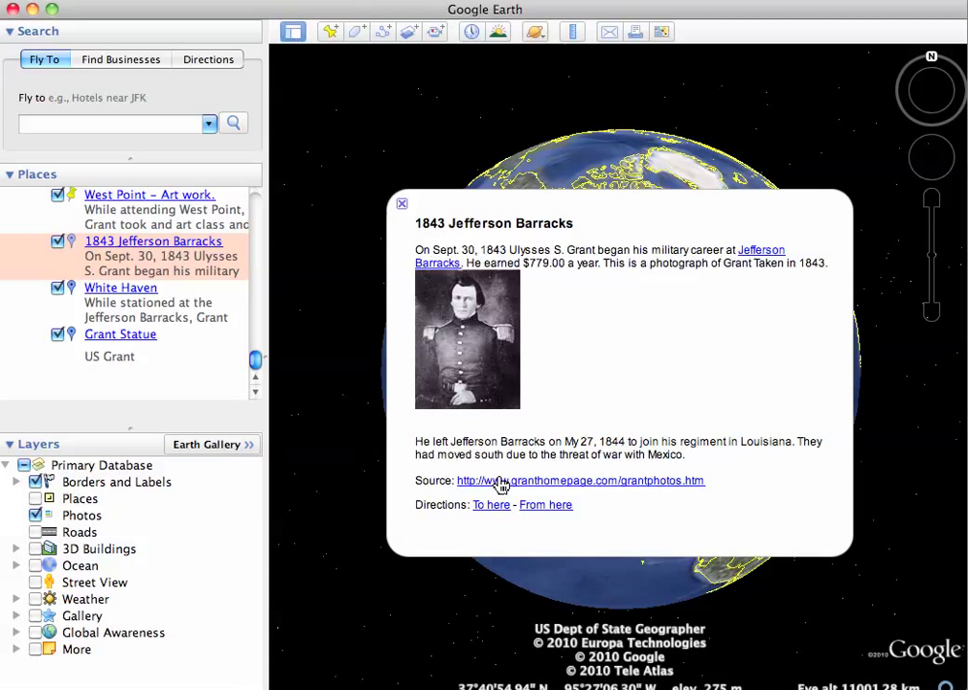